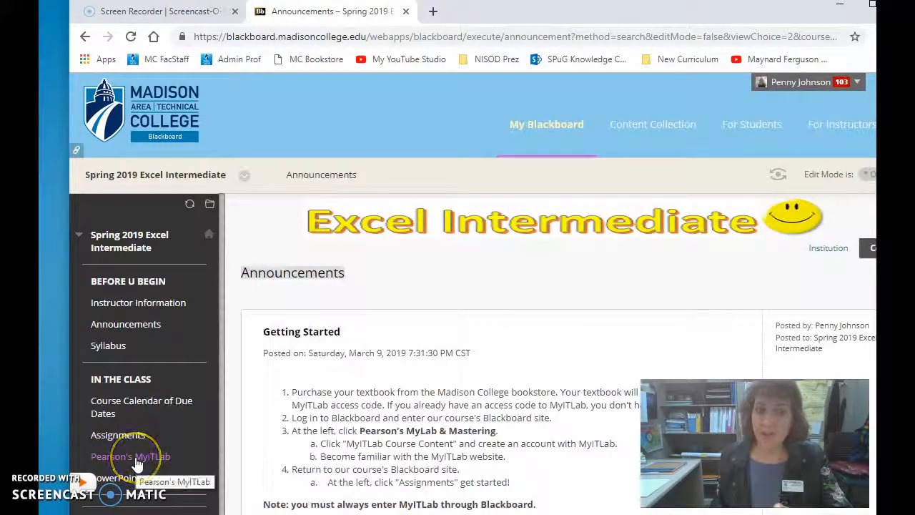
- Enter Pearson's MyITLab from the course menu and load the MyLab IT Course Content list
click(130, 456)
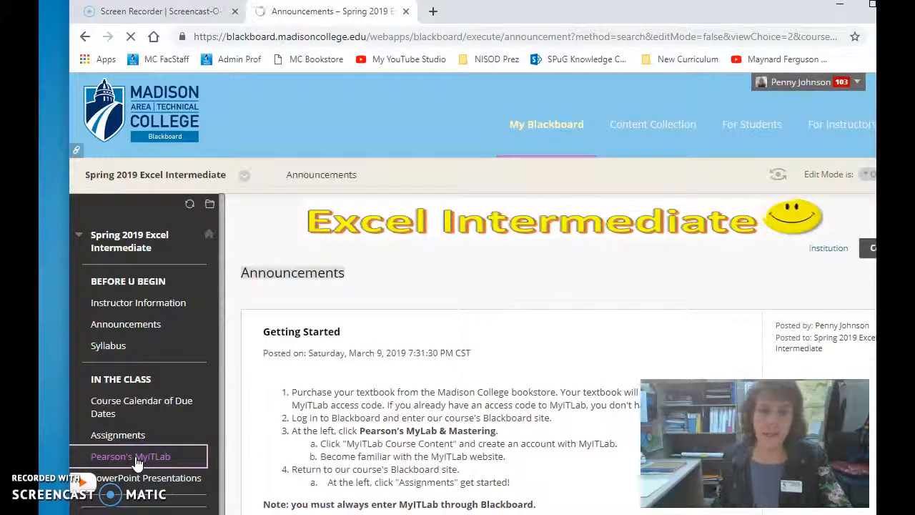
click(132, 456)
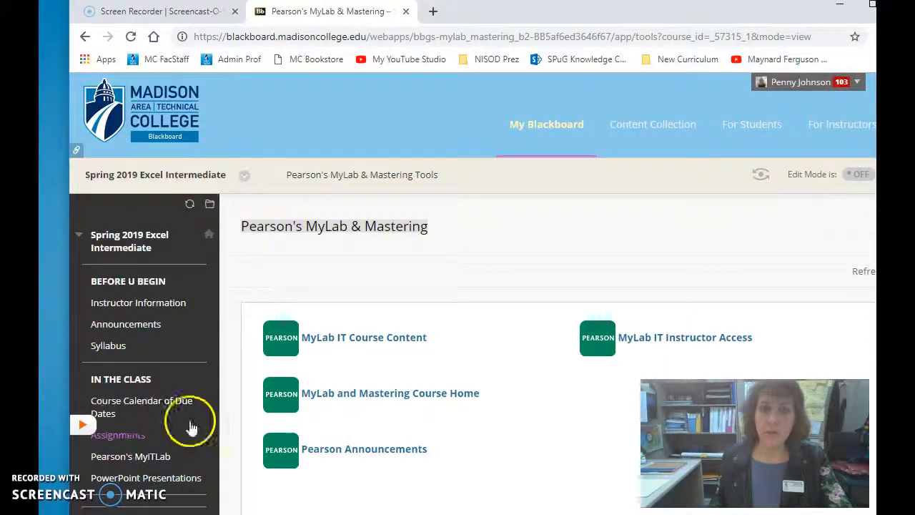
click(363, 337)
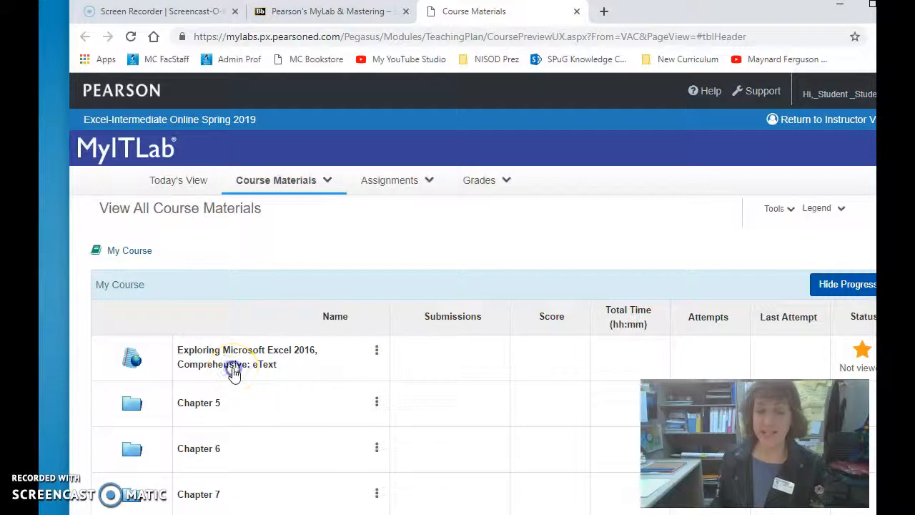
- Launch the Exploring Microsoft Excel 2016 Comprehensive eText from the materials list
click(246, 358)
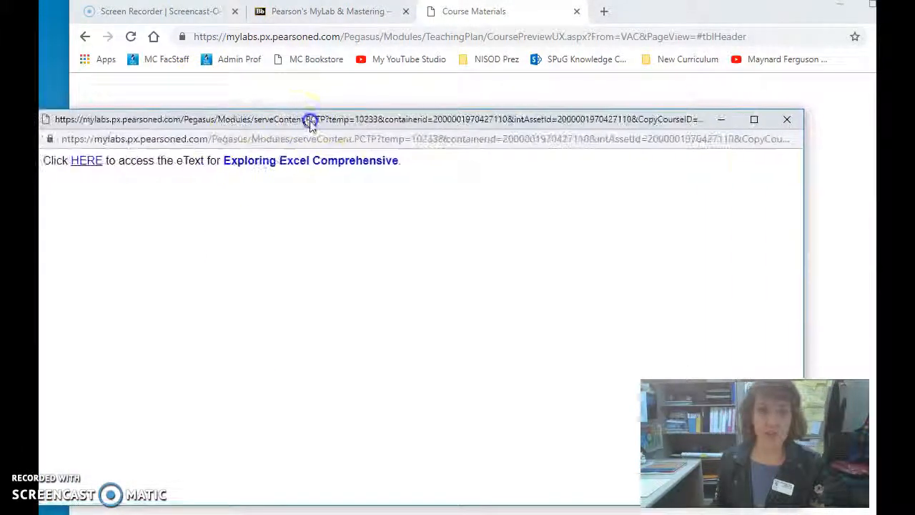
click(85, 160)
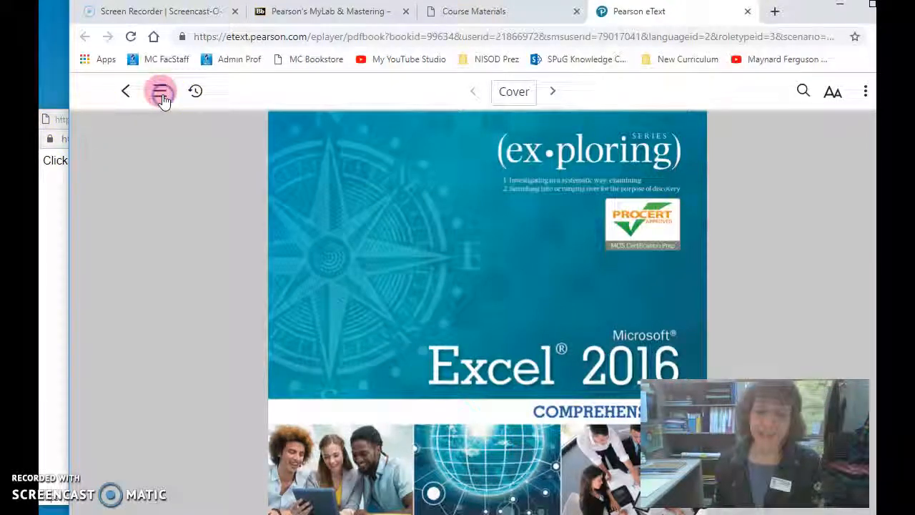
- Use the Contents panel to jump to Chapter Five, Subtotals, PivotTables, and PivotCharts, page 328
click(160, 91)
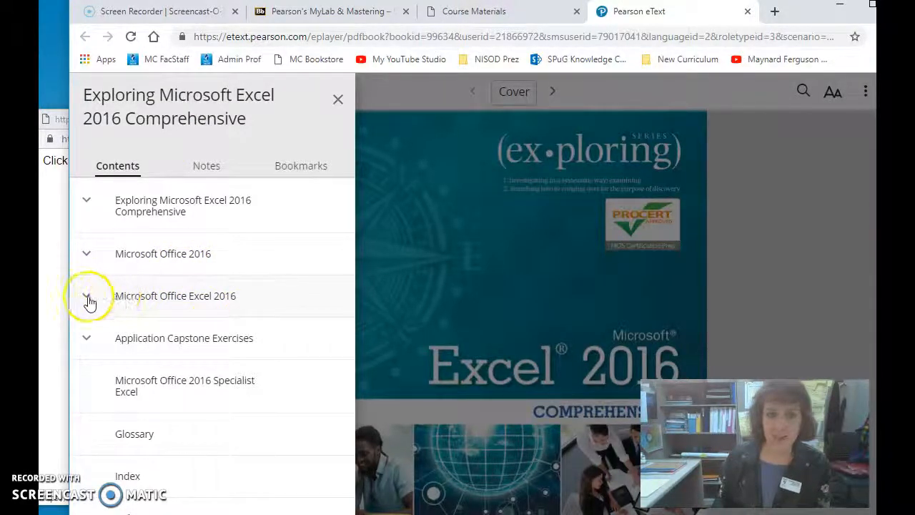
click(86, 294)
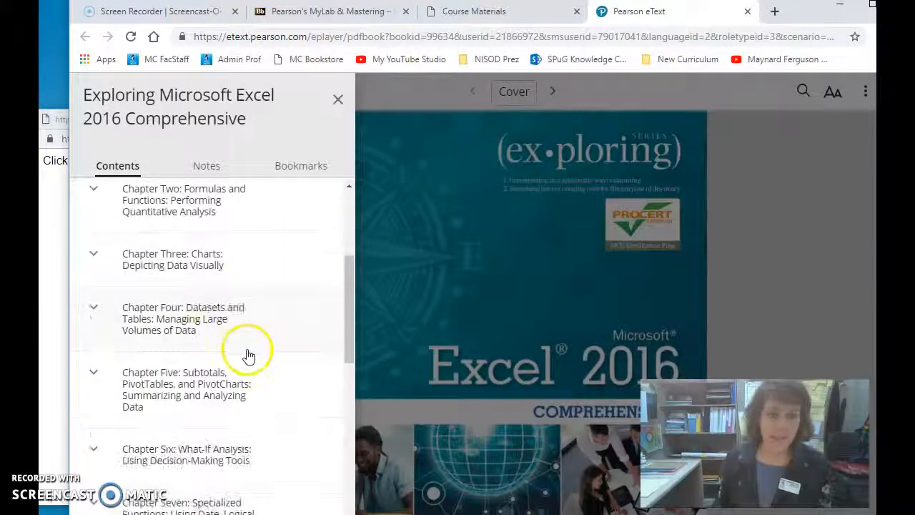
scroll(down, 3)
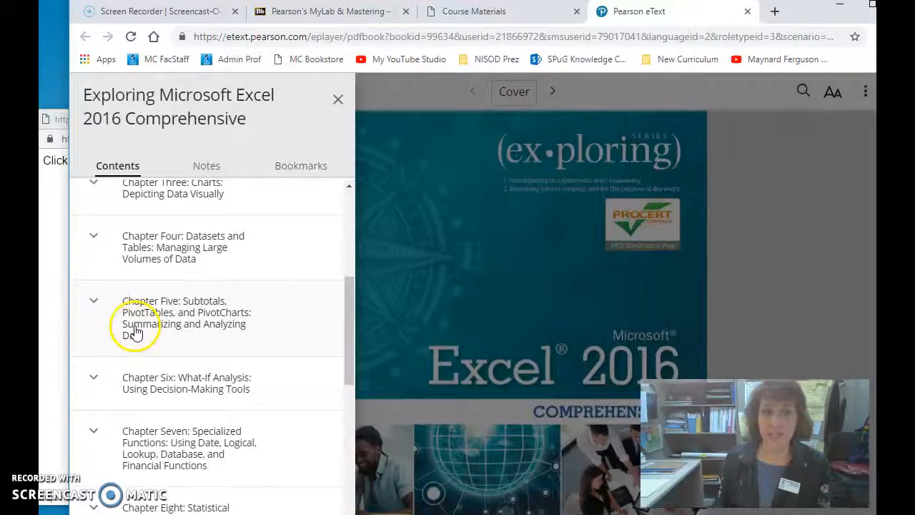
click(93, 303)
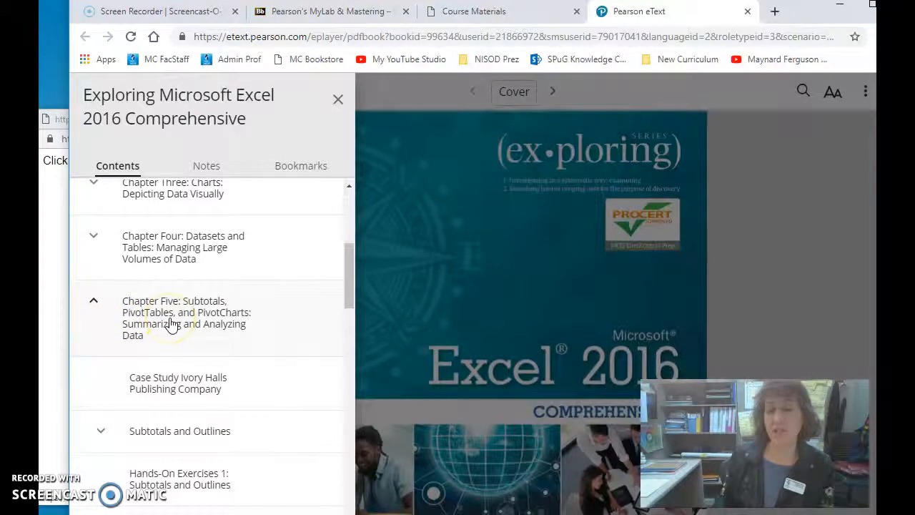
click(93, 300)
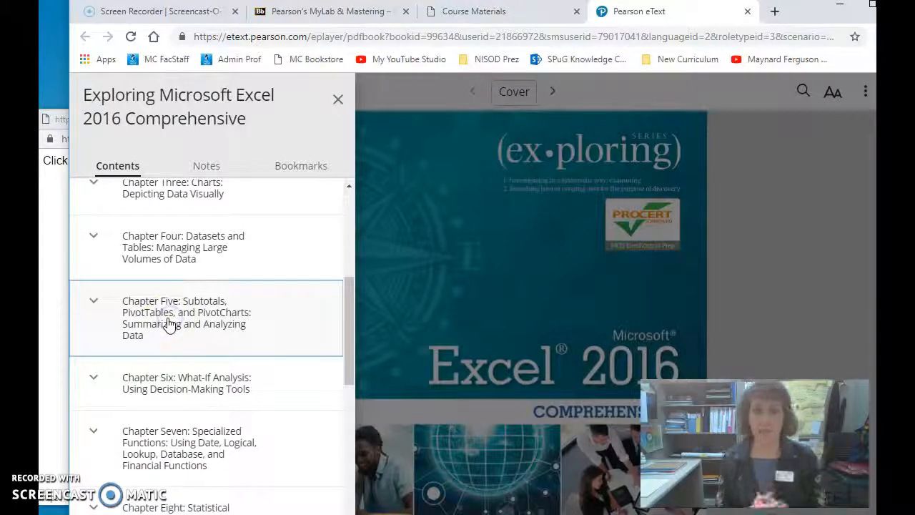
click(93, 300)
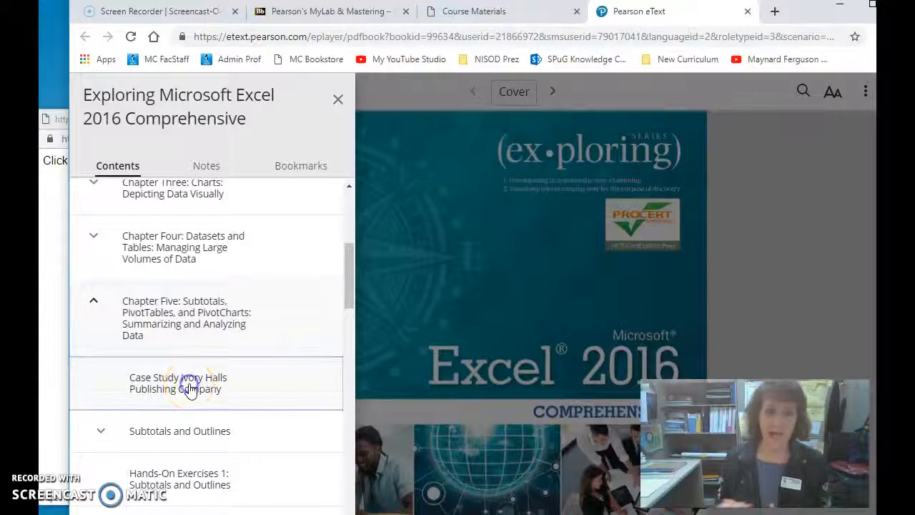
click(188, 383)
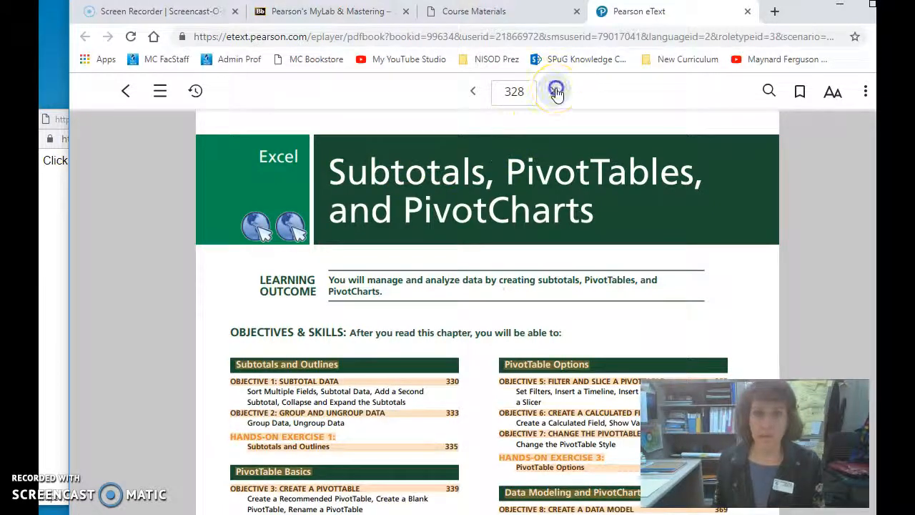
- Advance two pages to page 330 and bring the 'To add subtotals to a dataset' steps into view
click(556, 91)
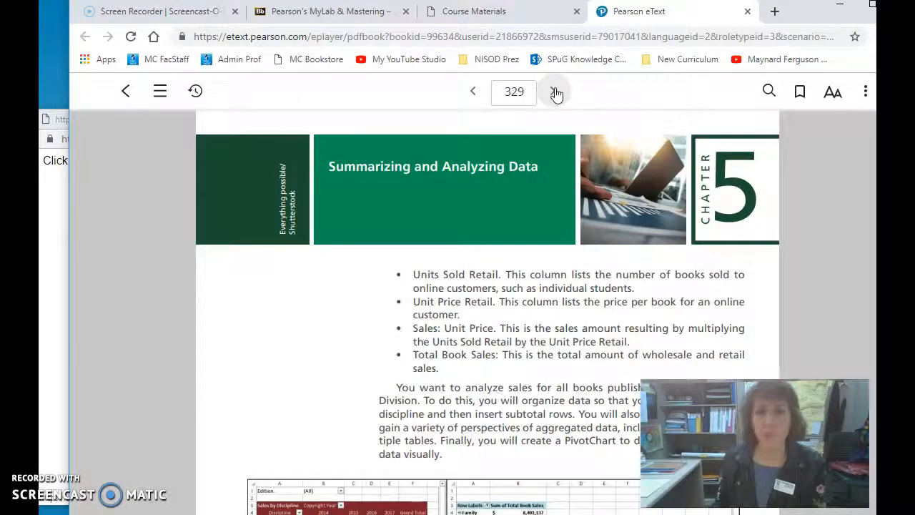
click(556, 91)
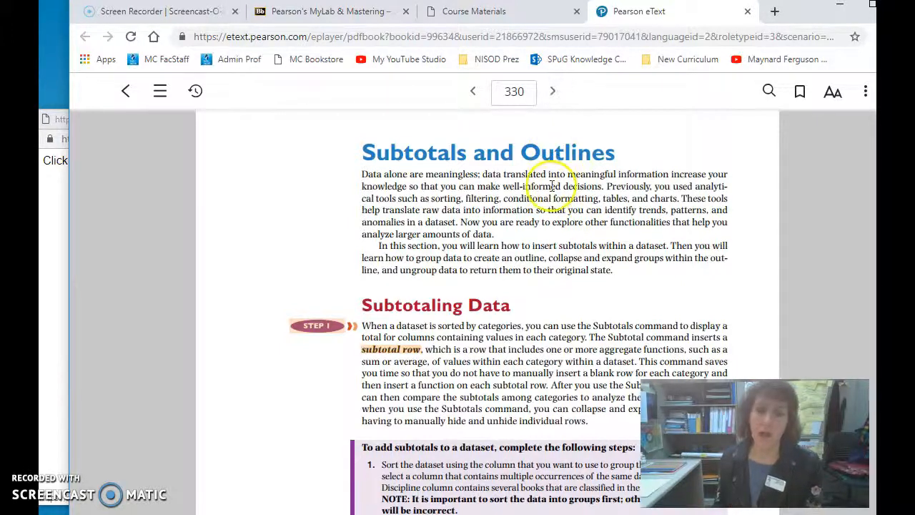
scroll(down, 3)
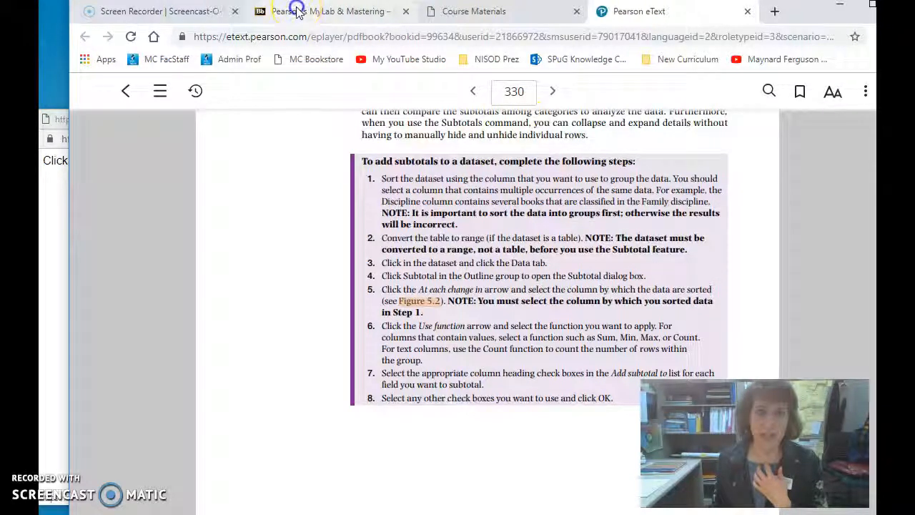
- From Blackboard's Assignments list, go into the Chapter 1 (Also called Chapter 5) folder
click(332, 11)
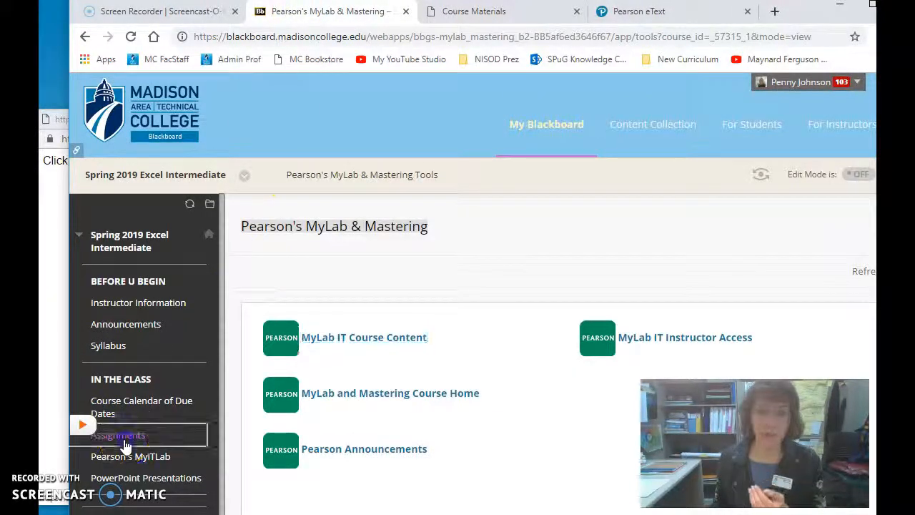
click(117, 435)
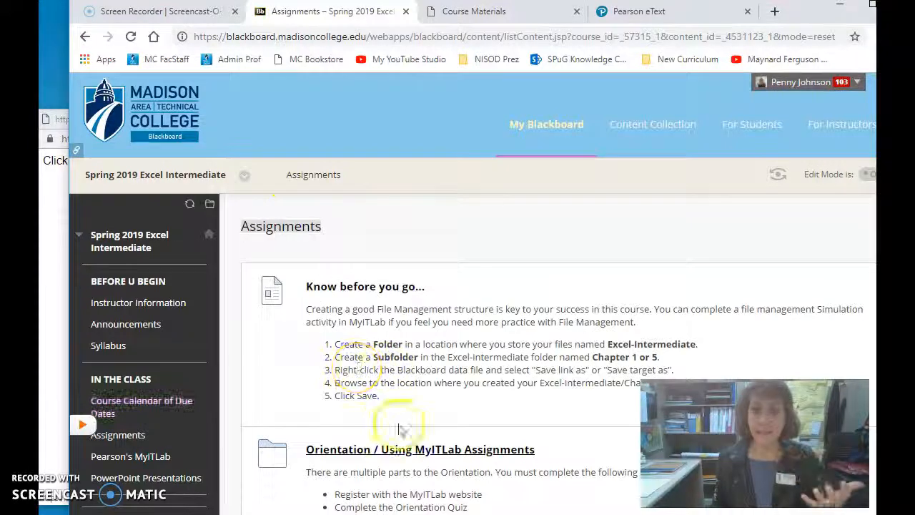
scroll(down, 3)
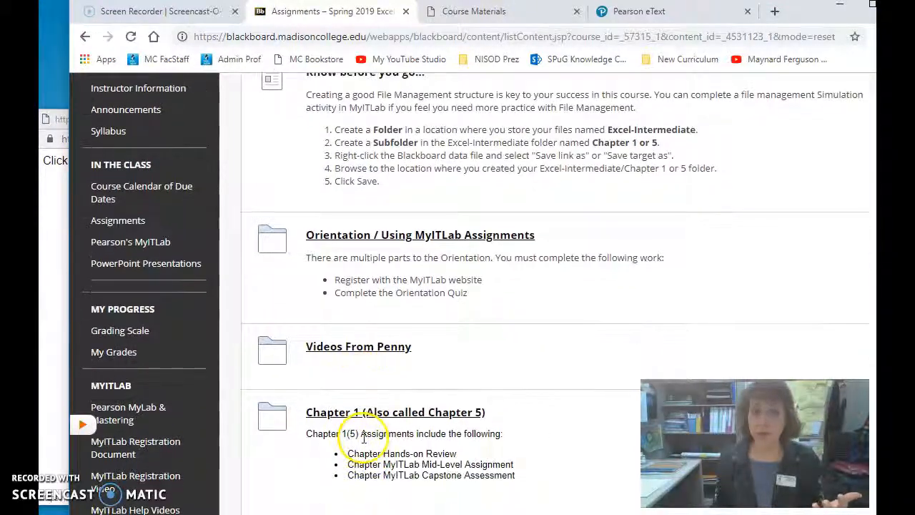
click(394, 412)
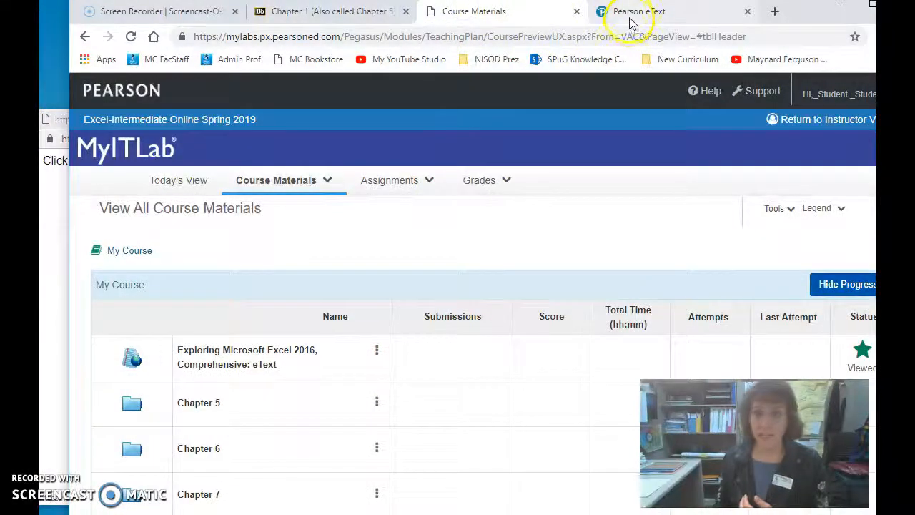
- Return to the eText tab showing the subtotal steps on page 330
click(636, 11)
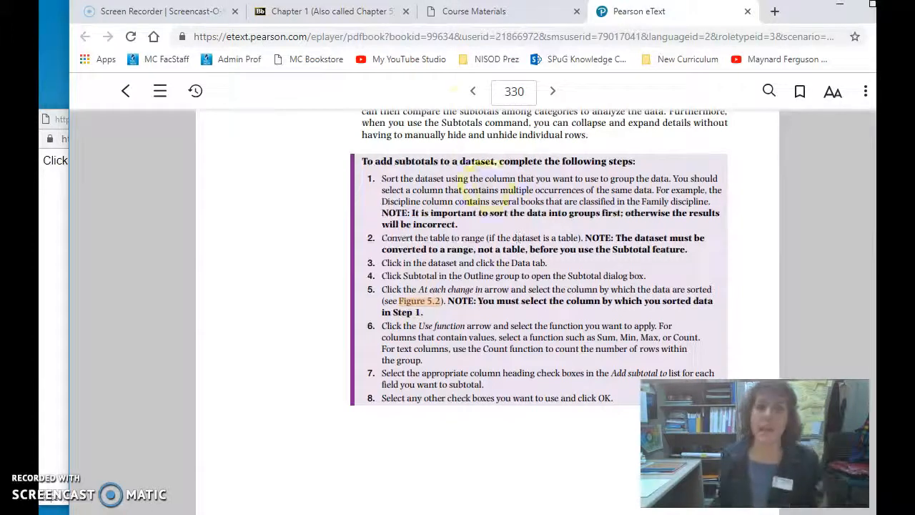
- Switch to the Blackboard Chapter 5 tab and review the hands-on exercises and assignment notes
click(329, 11)
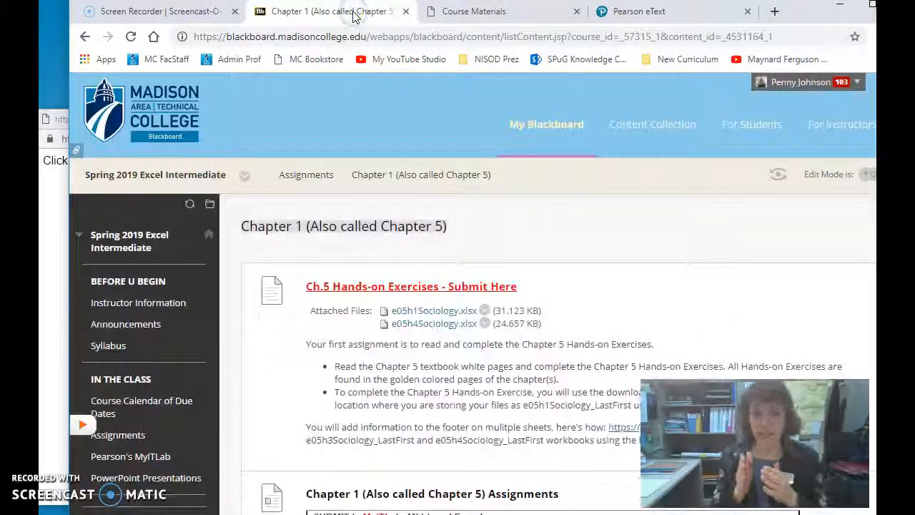
mouse_move(603, 220)
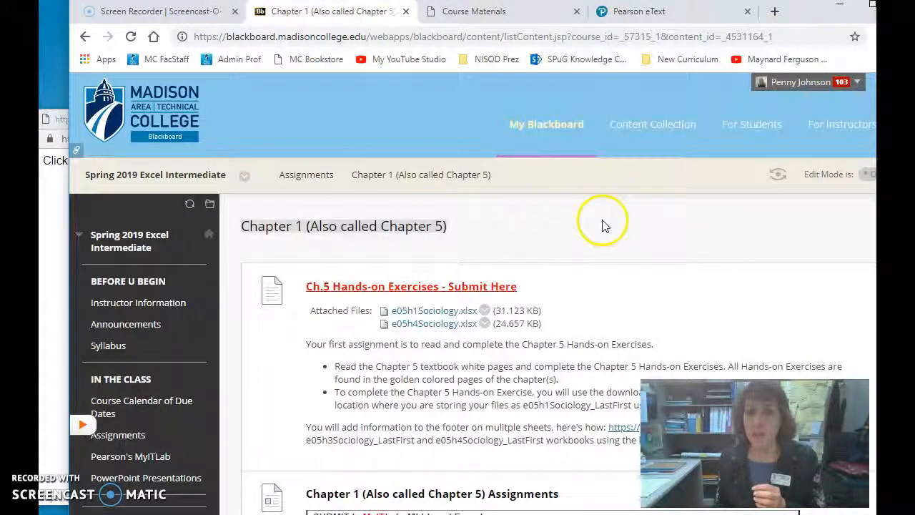
scroll(down, 3)
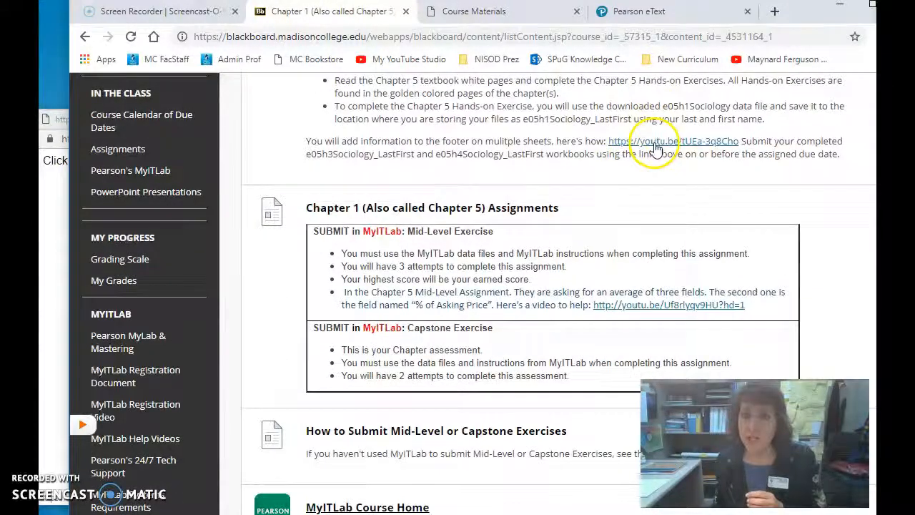
scroll(up, 3)
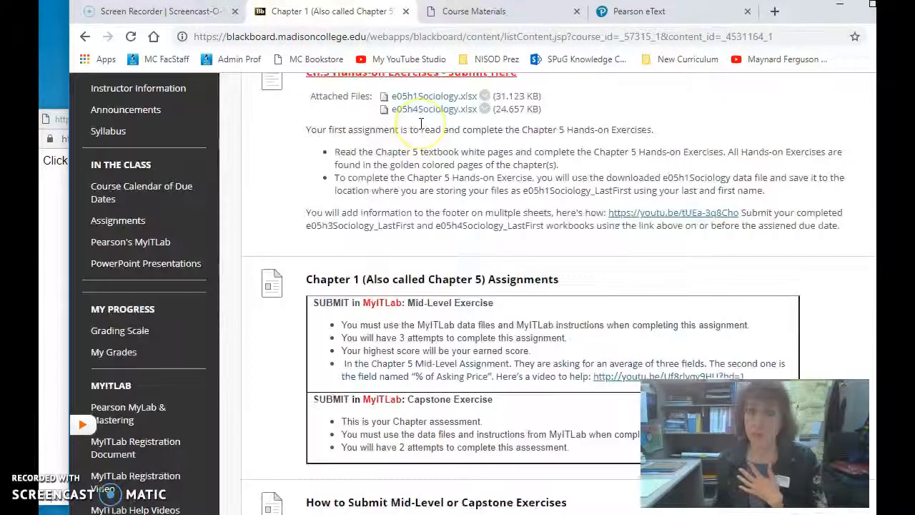